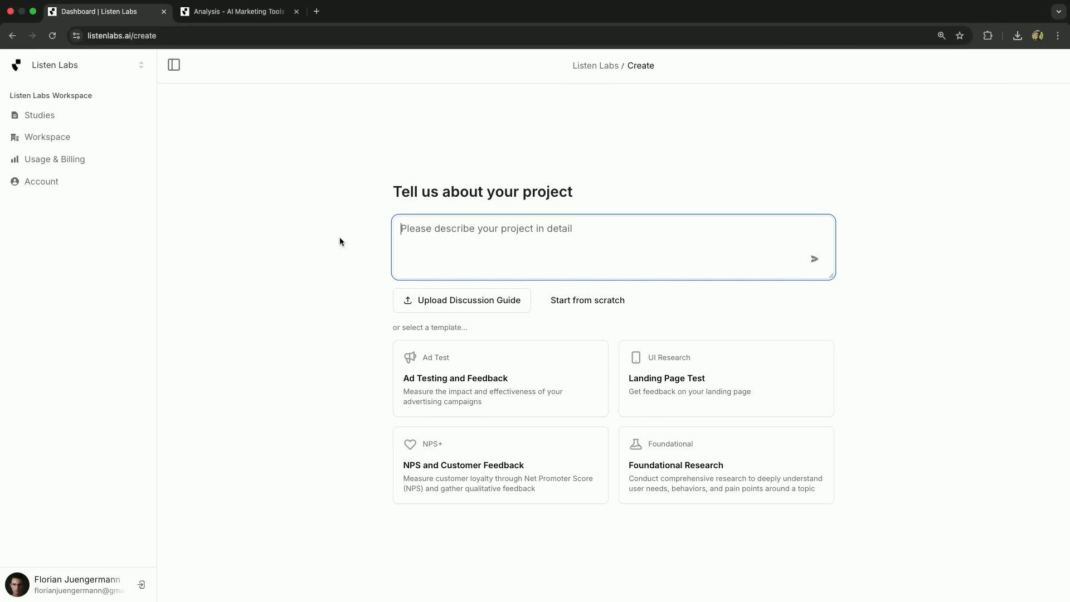
# Step: Enter the project description 'How do marketers use the new ai features like ChatGPT image gen and deep research'
pyautogui.write('How do marketers use the new ai features like ChatGPT image gen and deep research in their workflow?')
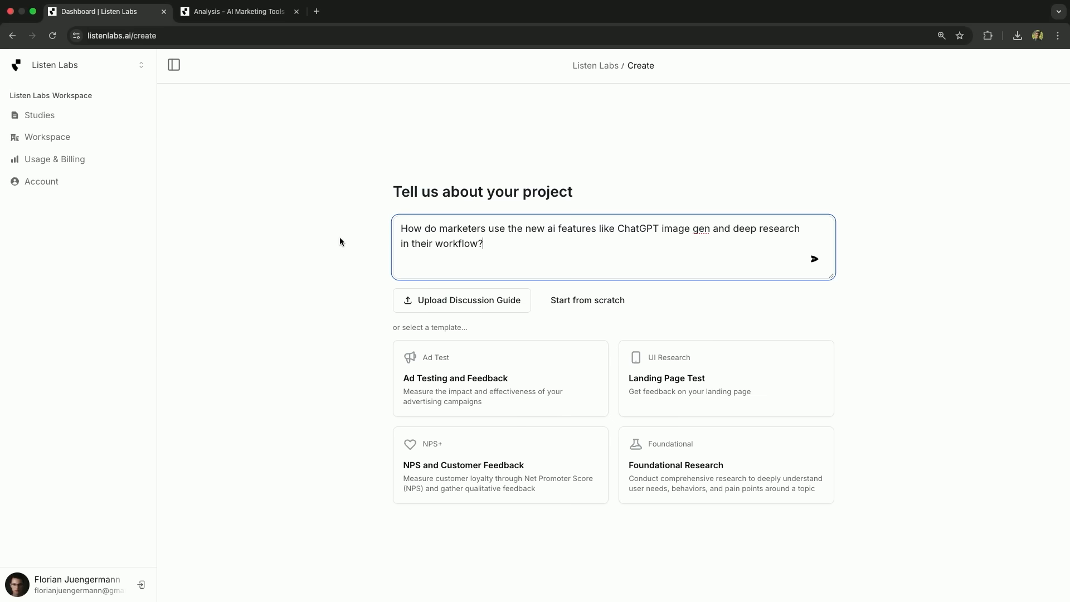
# Step: Submit the description and review the generated 'AI Marketing Tools Research' study guide questions
pyautogui.click(814, 259)
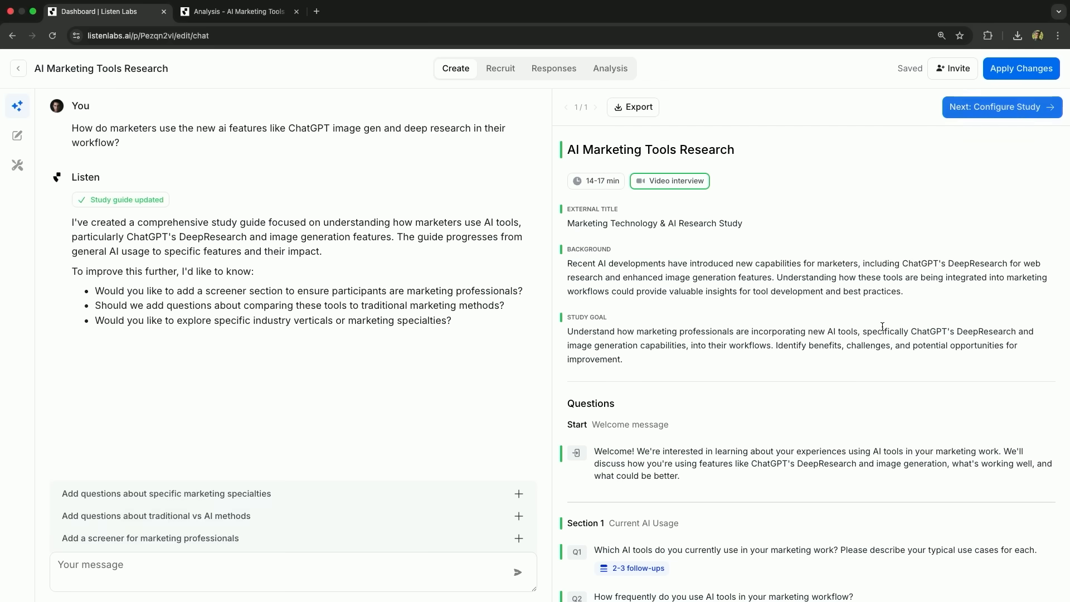
pyautogui.scroll(-3)
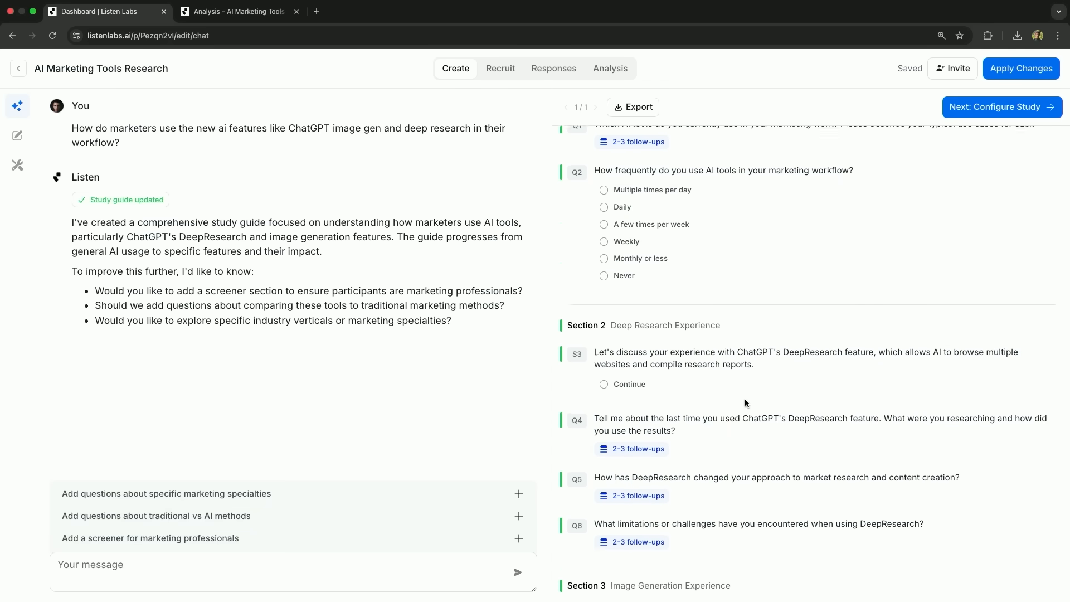